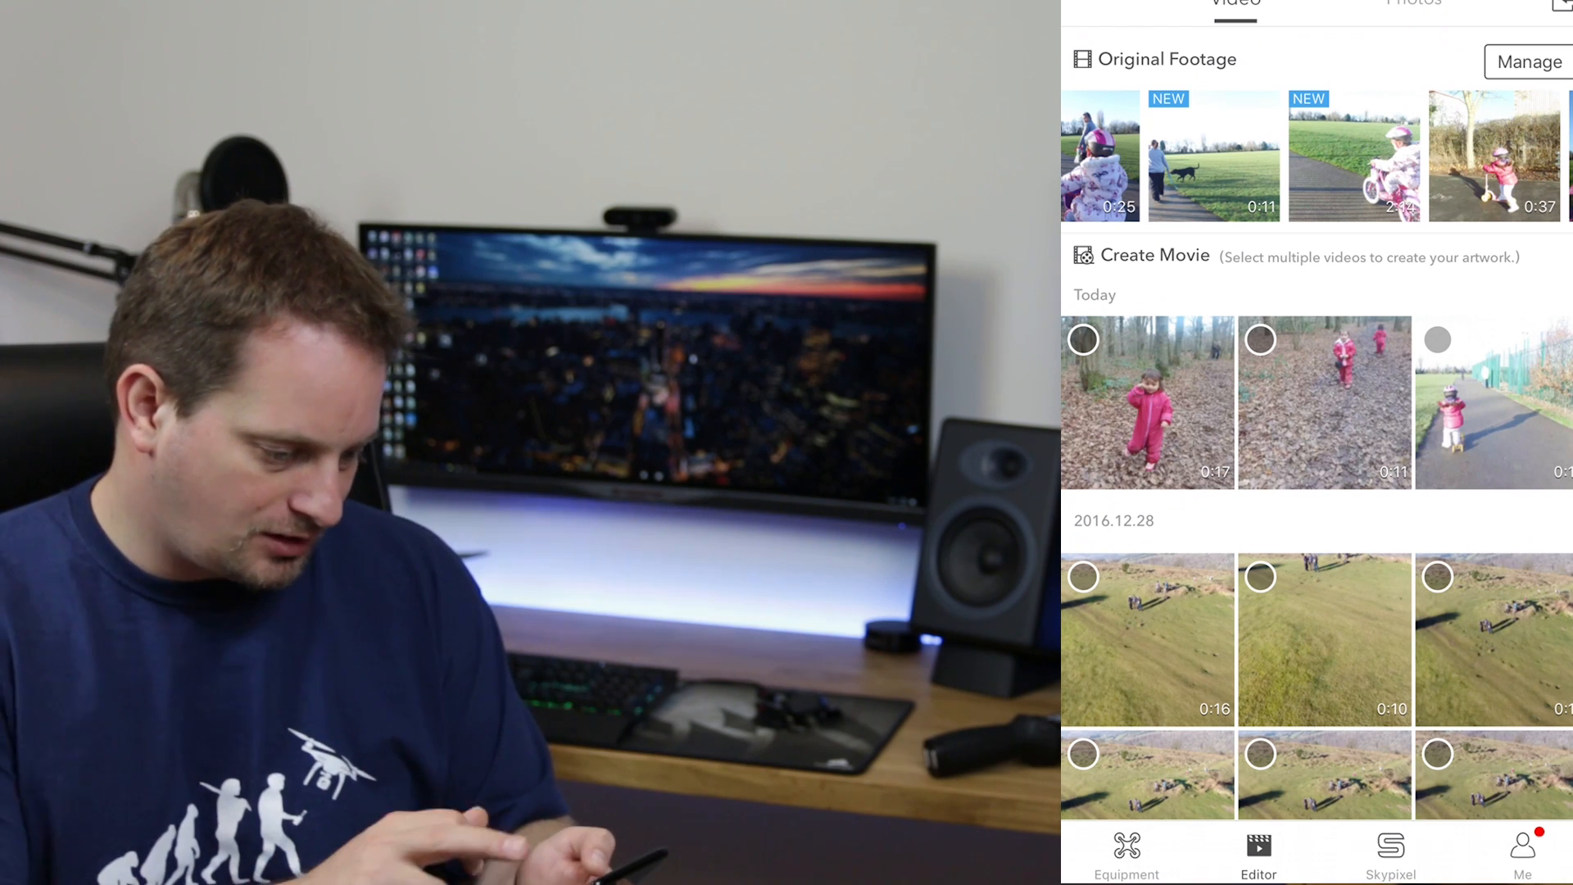
Cut two short sections from the 2:14 bike clip and save both to the movie list.
{"action": "left_click", "coordinate": [1356, 156]}
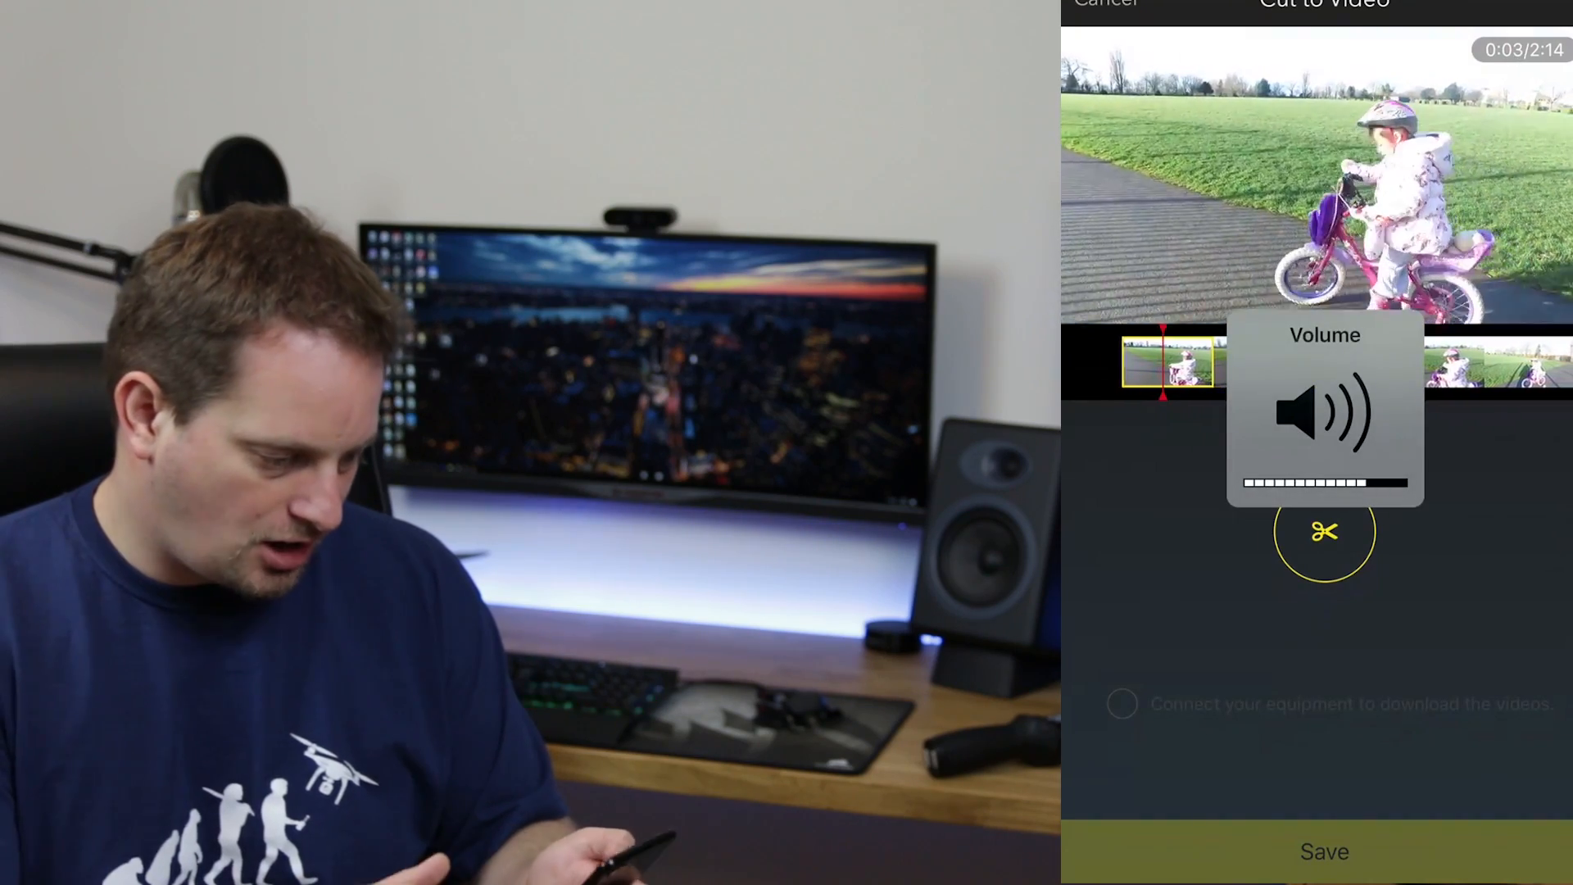
{"action": "left_click", "coordinate": [1322, 532]}
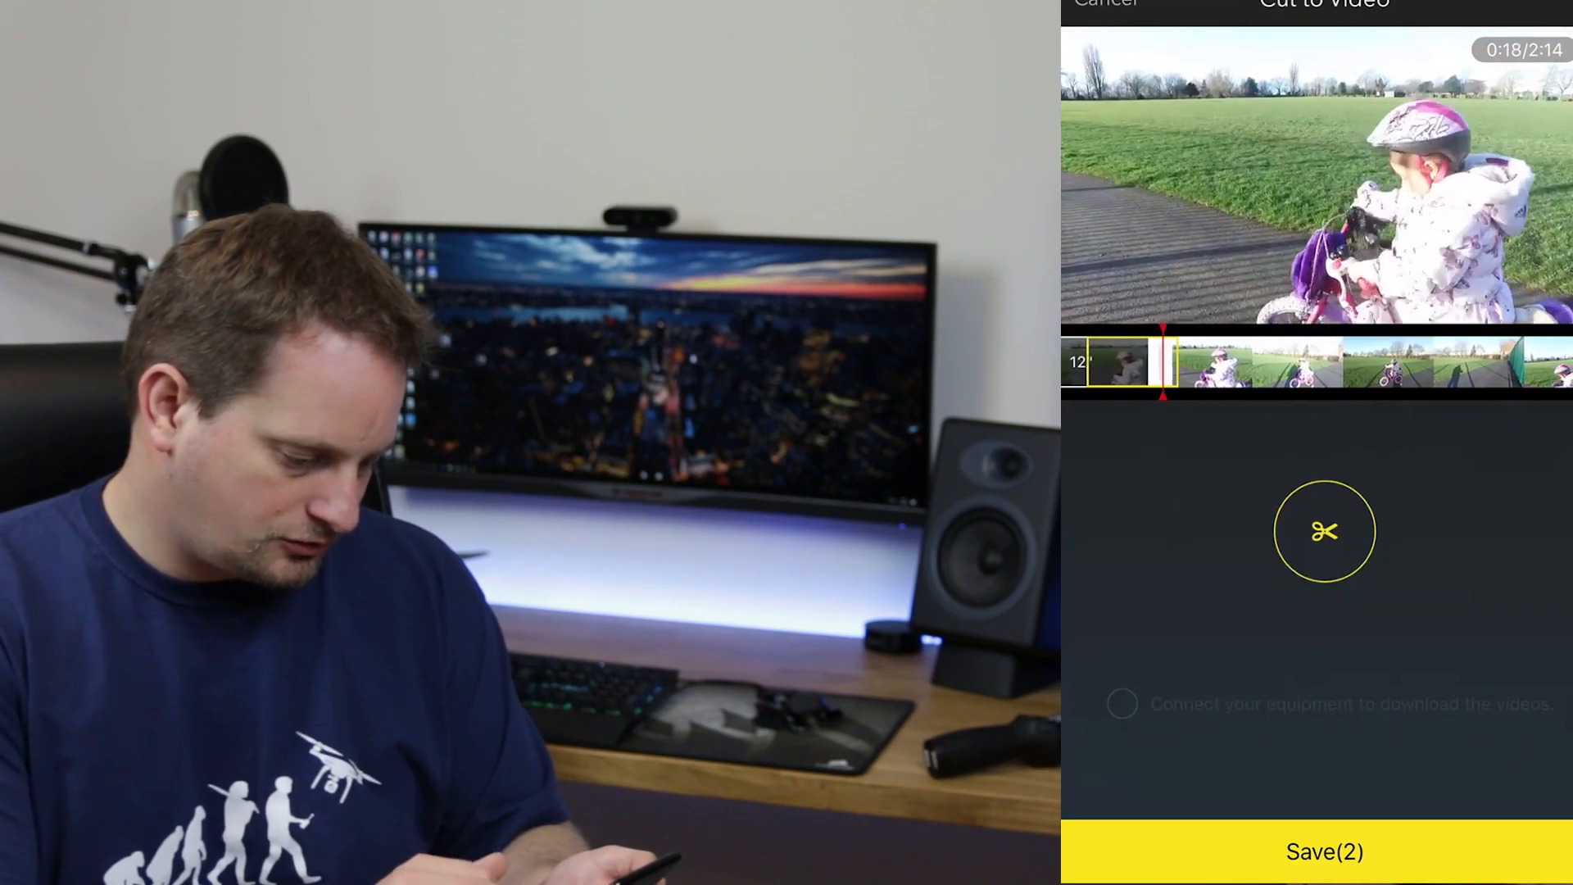
{"action": "left_click", "coordinate": [1322, 852]}
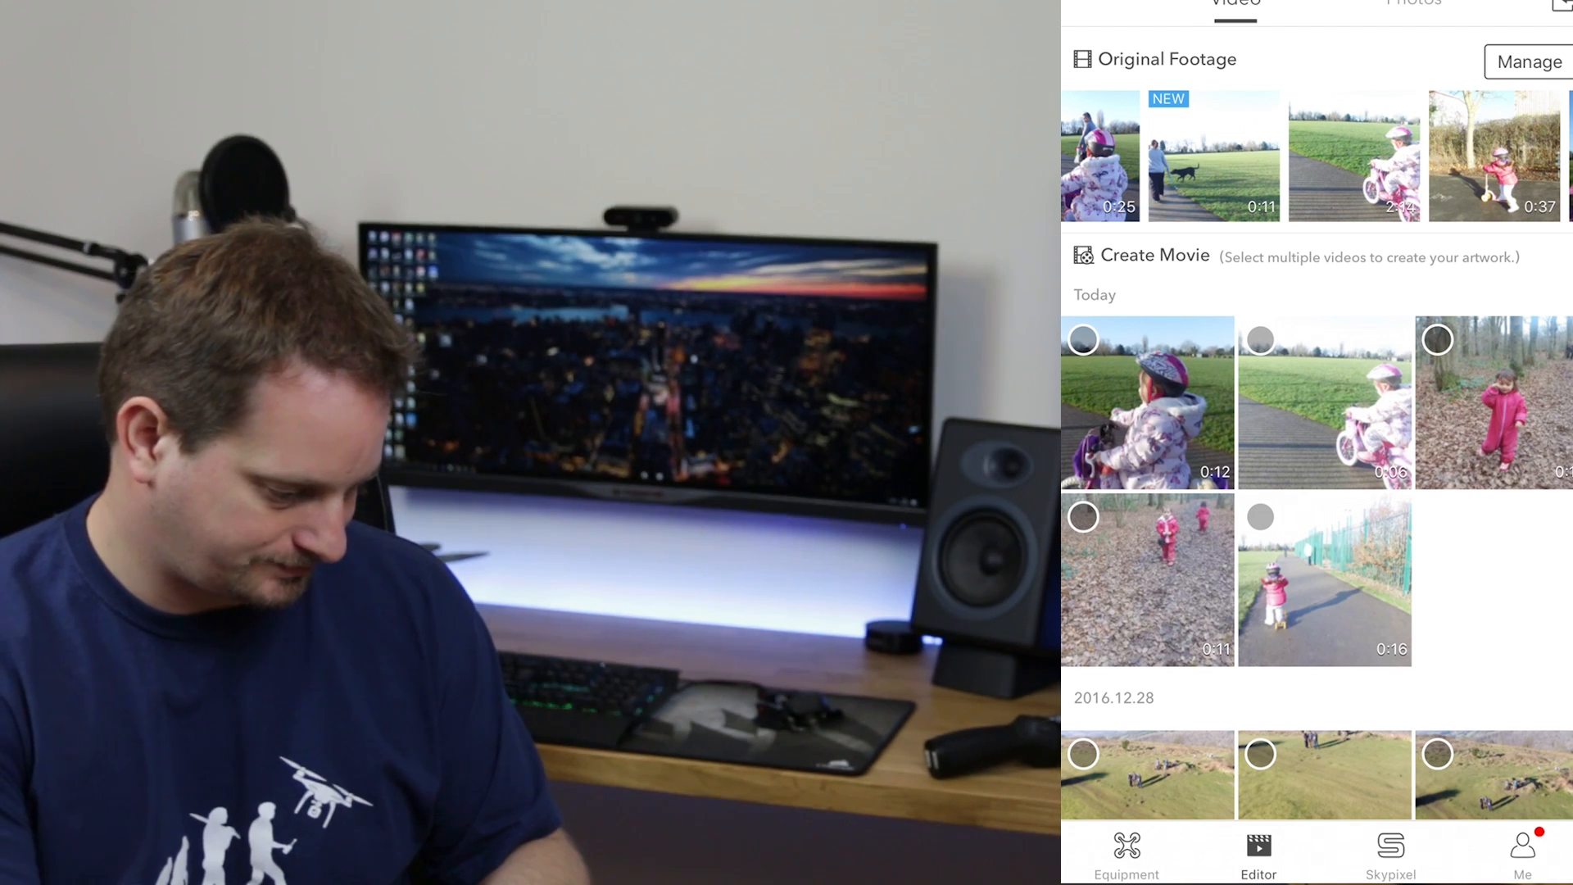
Cut two short sections from the 0:37 scooter clip and save both.
{"action": "scroll", "scroll_direction": "left", "scroll_amount": 3}
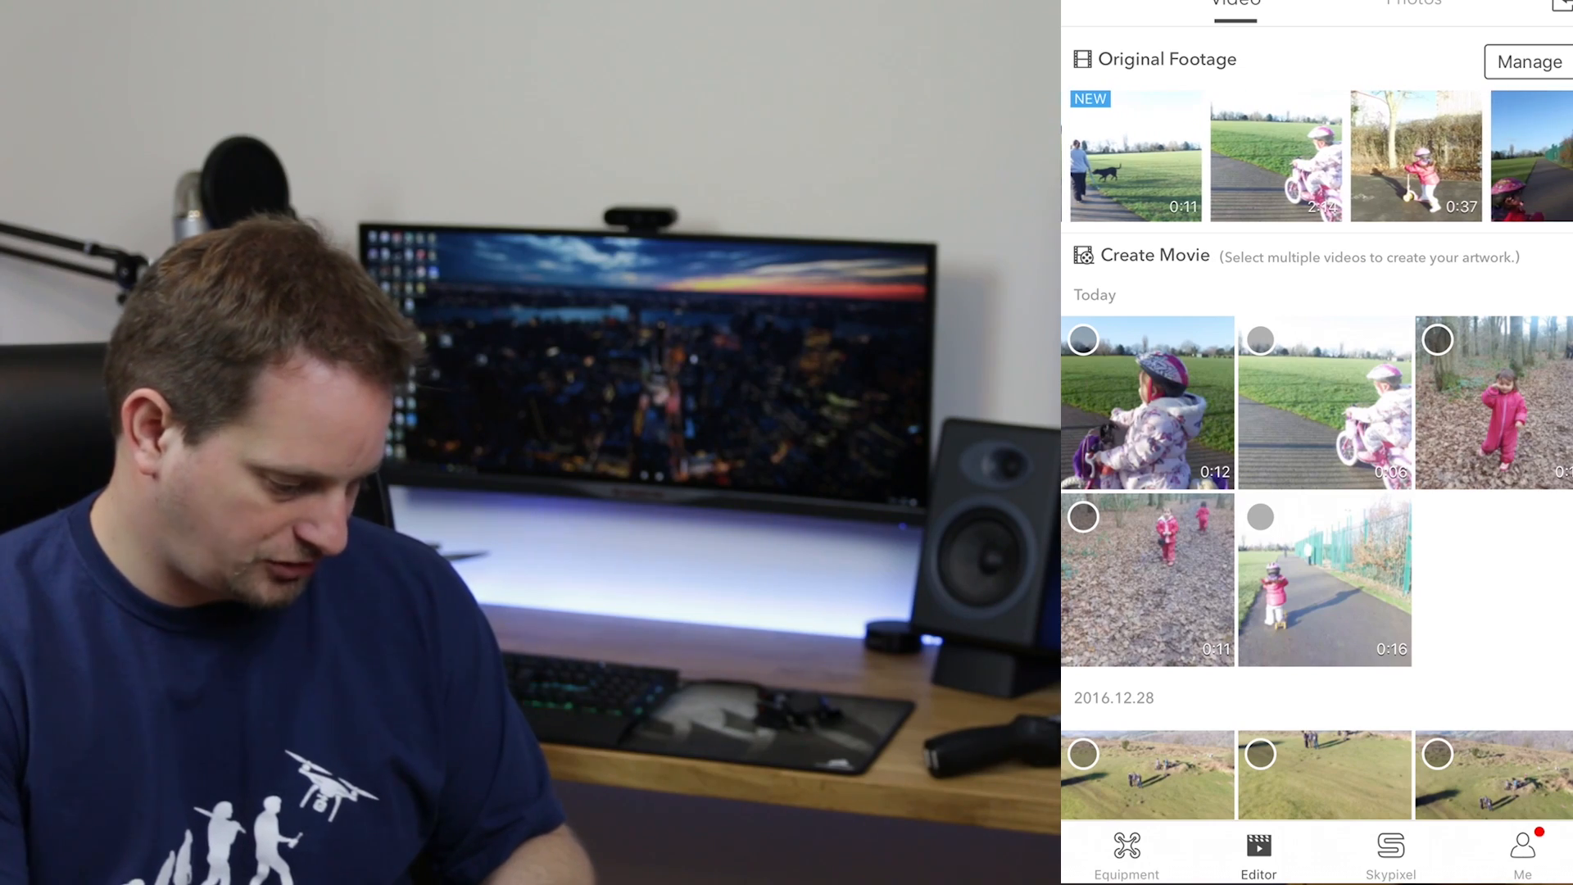
{"action": "left_click", "coordinate": [1415, 156]}
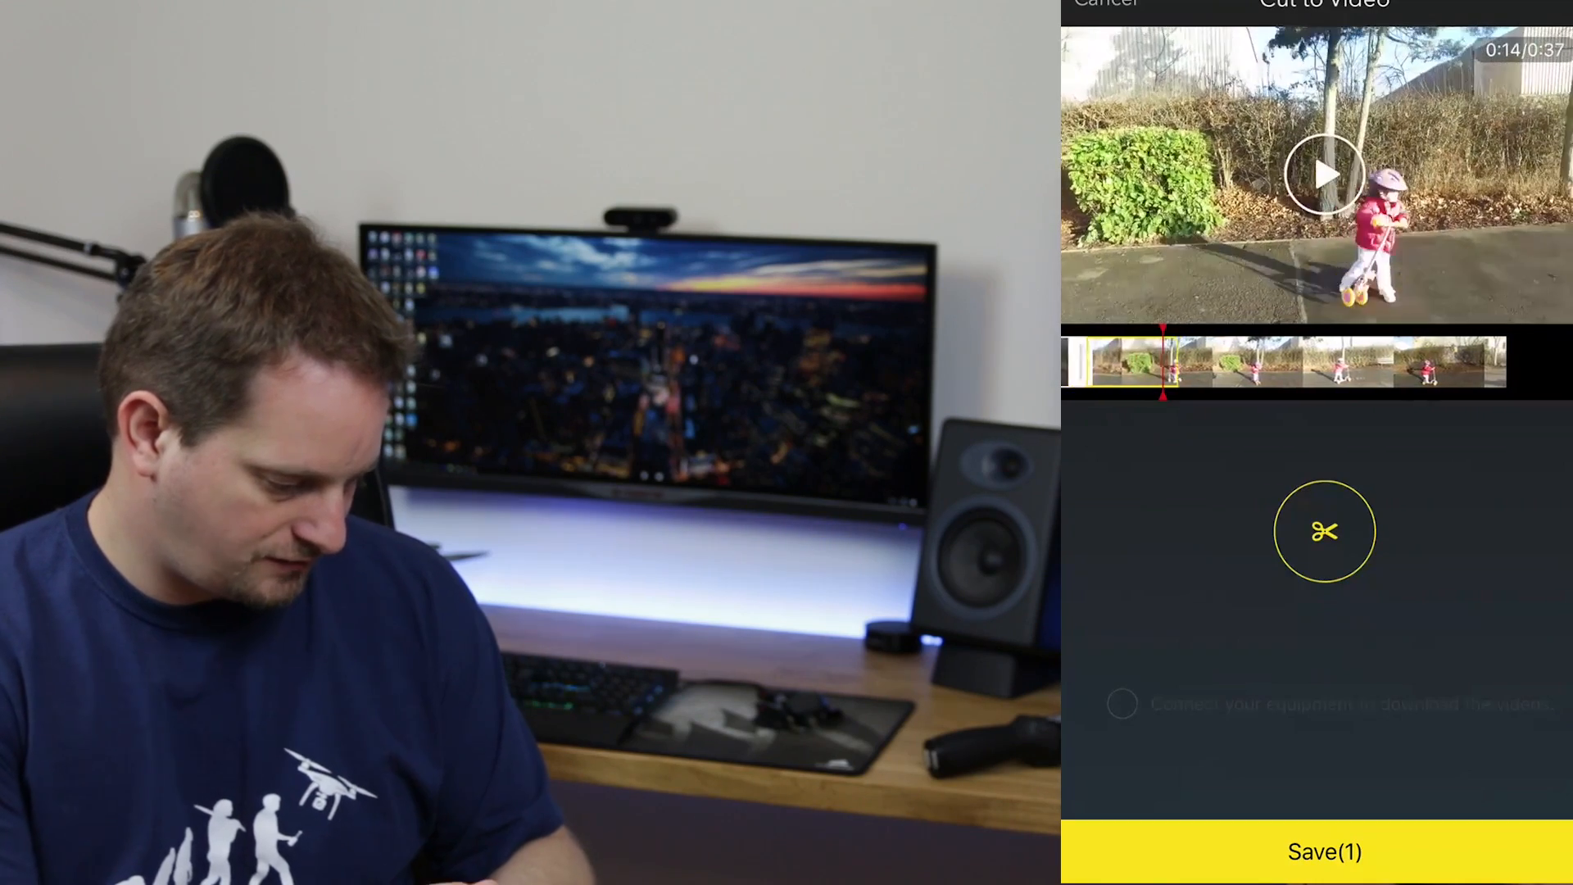
{"action": "left_click", "coordinate": [1322, 531]}
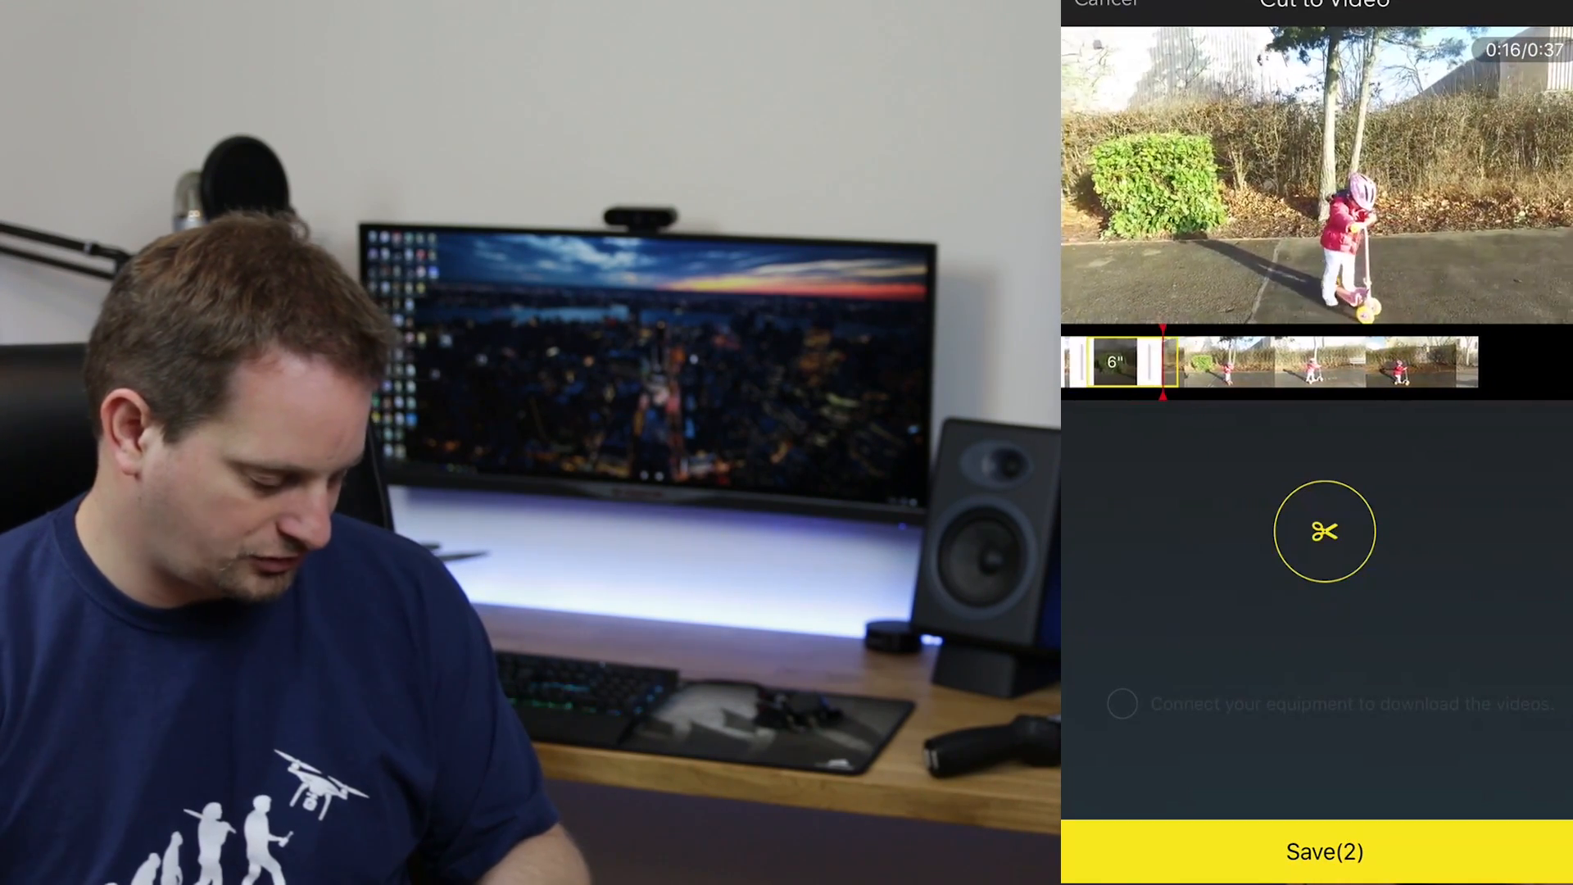
{"action": "left_click", "coordinate": [1324, 852]}
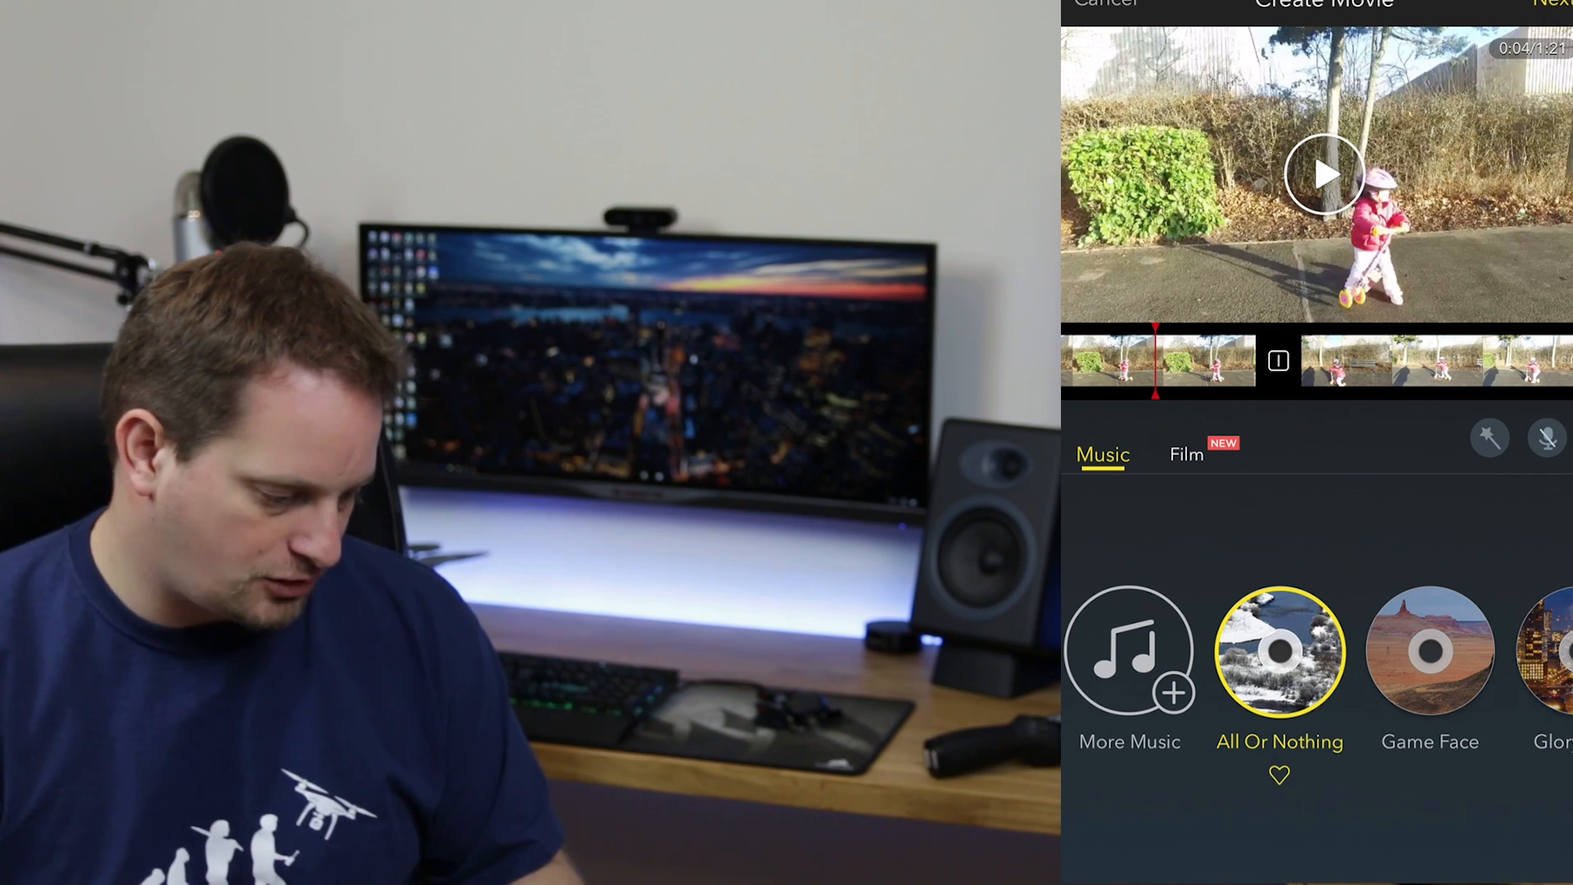
Fit the movie to the music, then swipe the theme carousel until Our Lives appears.
{"action": "left_click", "coordinate": [1489, 437]}
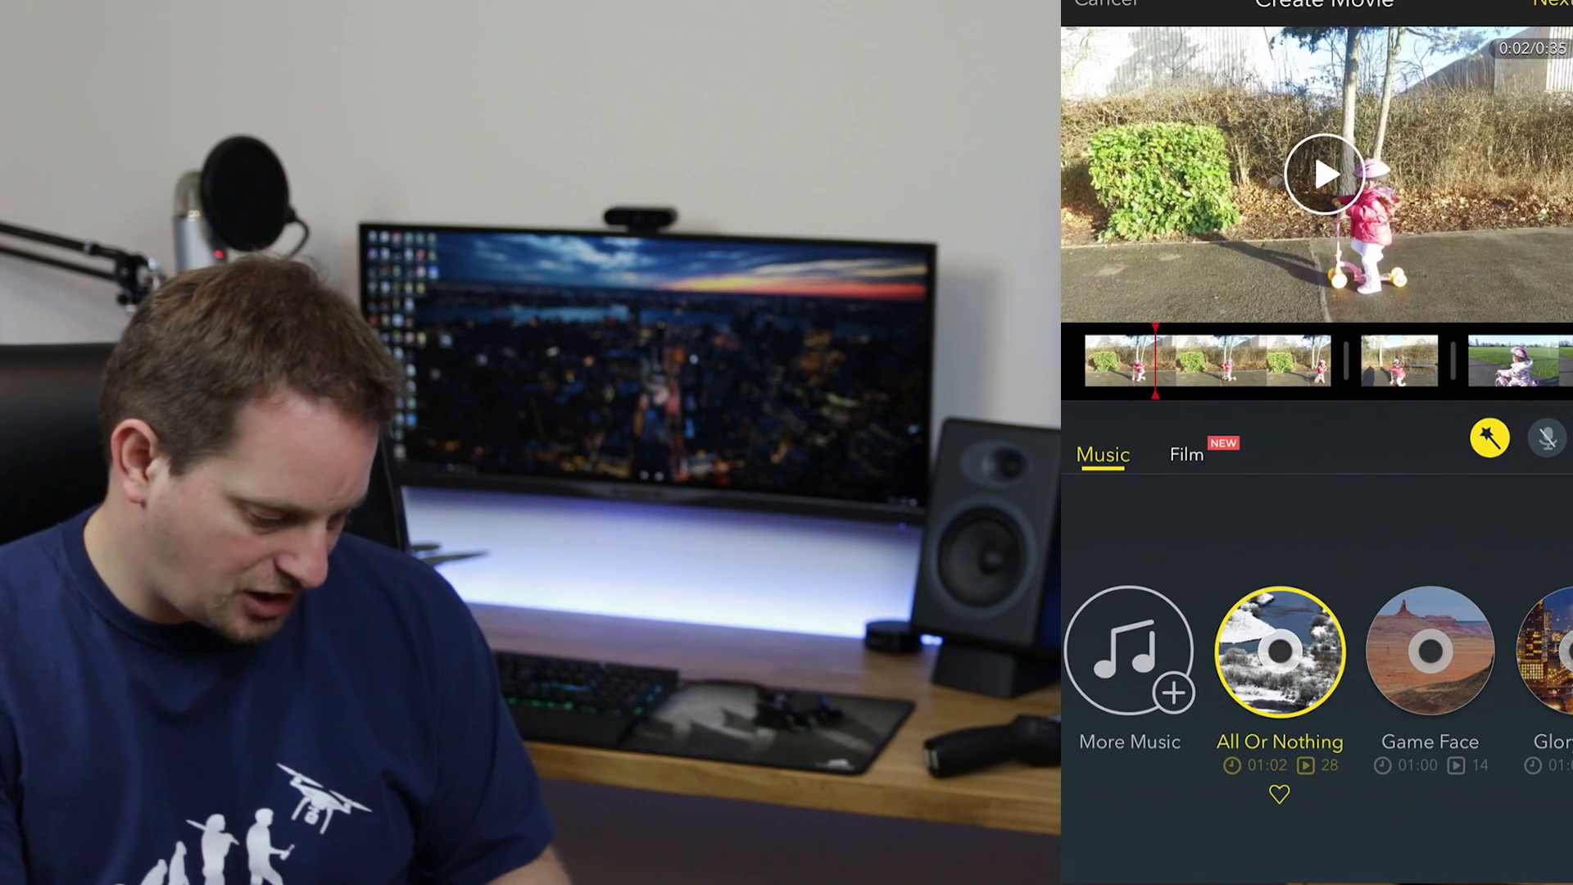
{"action": "scroll", "scroll_direction": "left", "scroll_amount": 3}
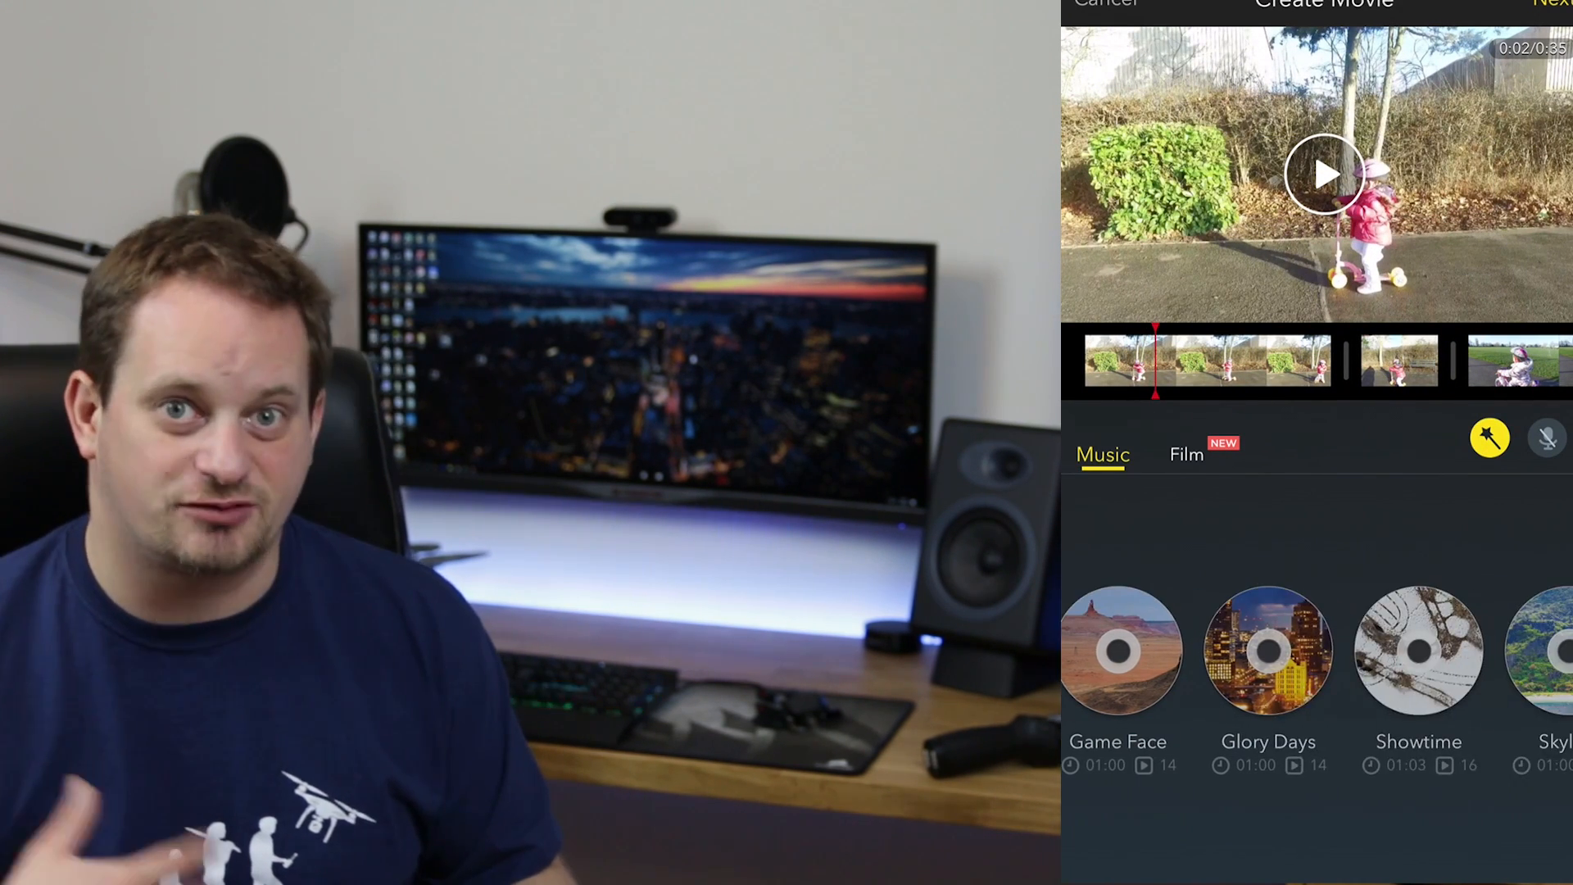
{"action": "scroll", "scroll_direction": "left", "scroll_amount": 3}
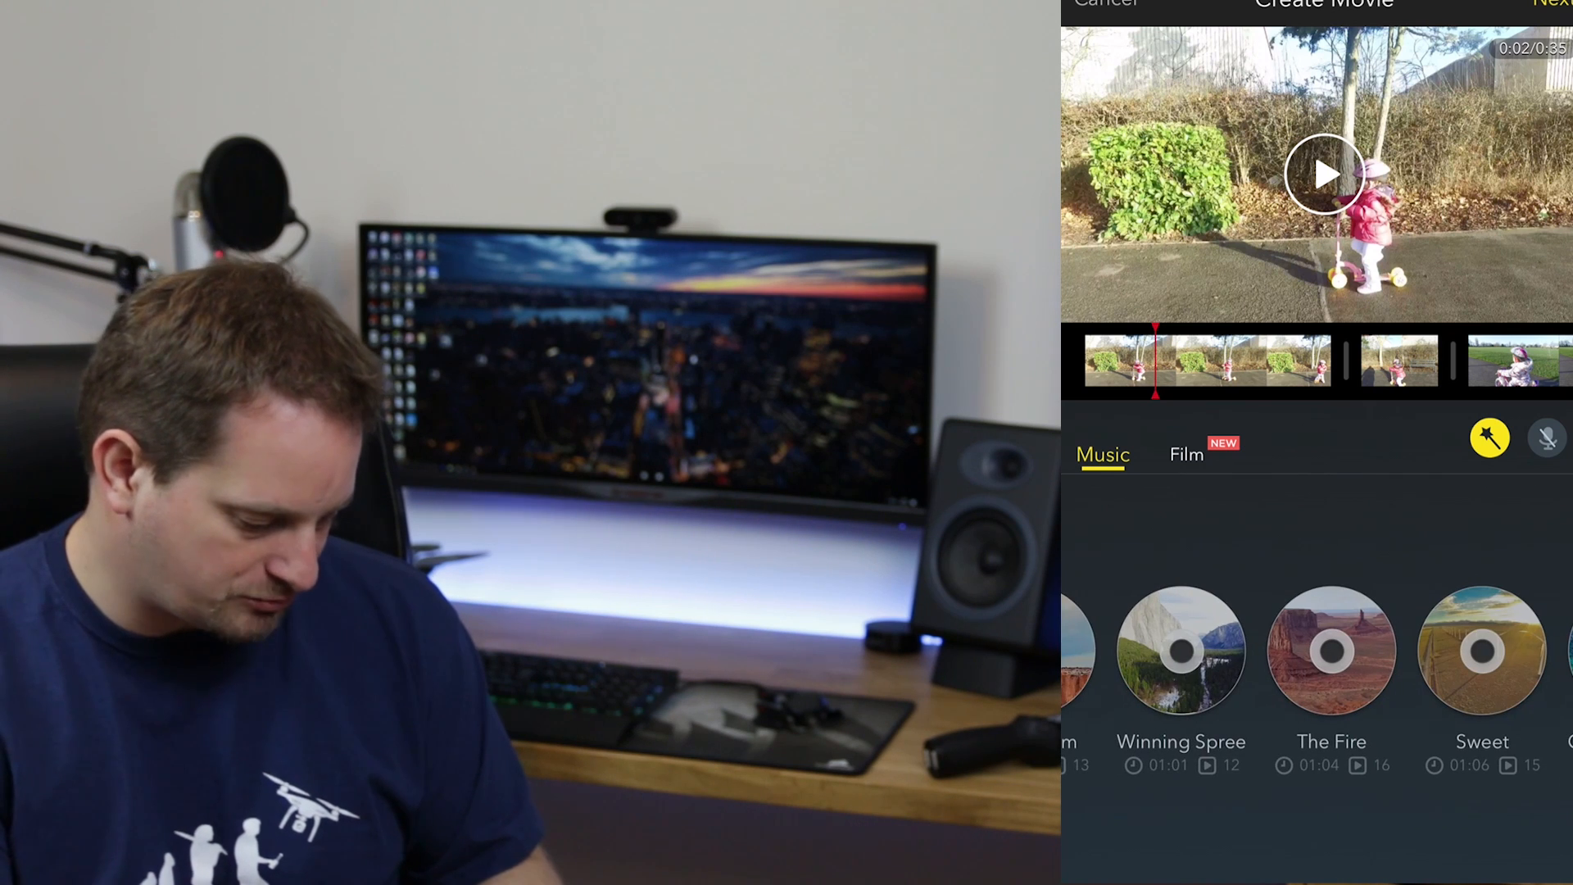
{"action": "scroll", "scroll_direction": "left", "scroll_amount": 3}
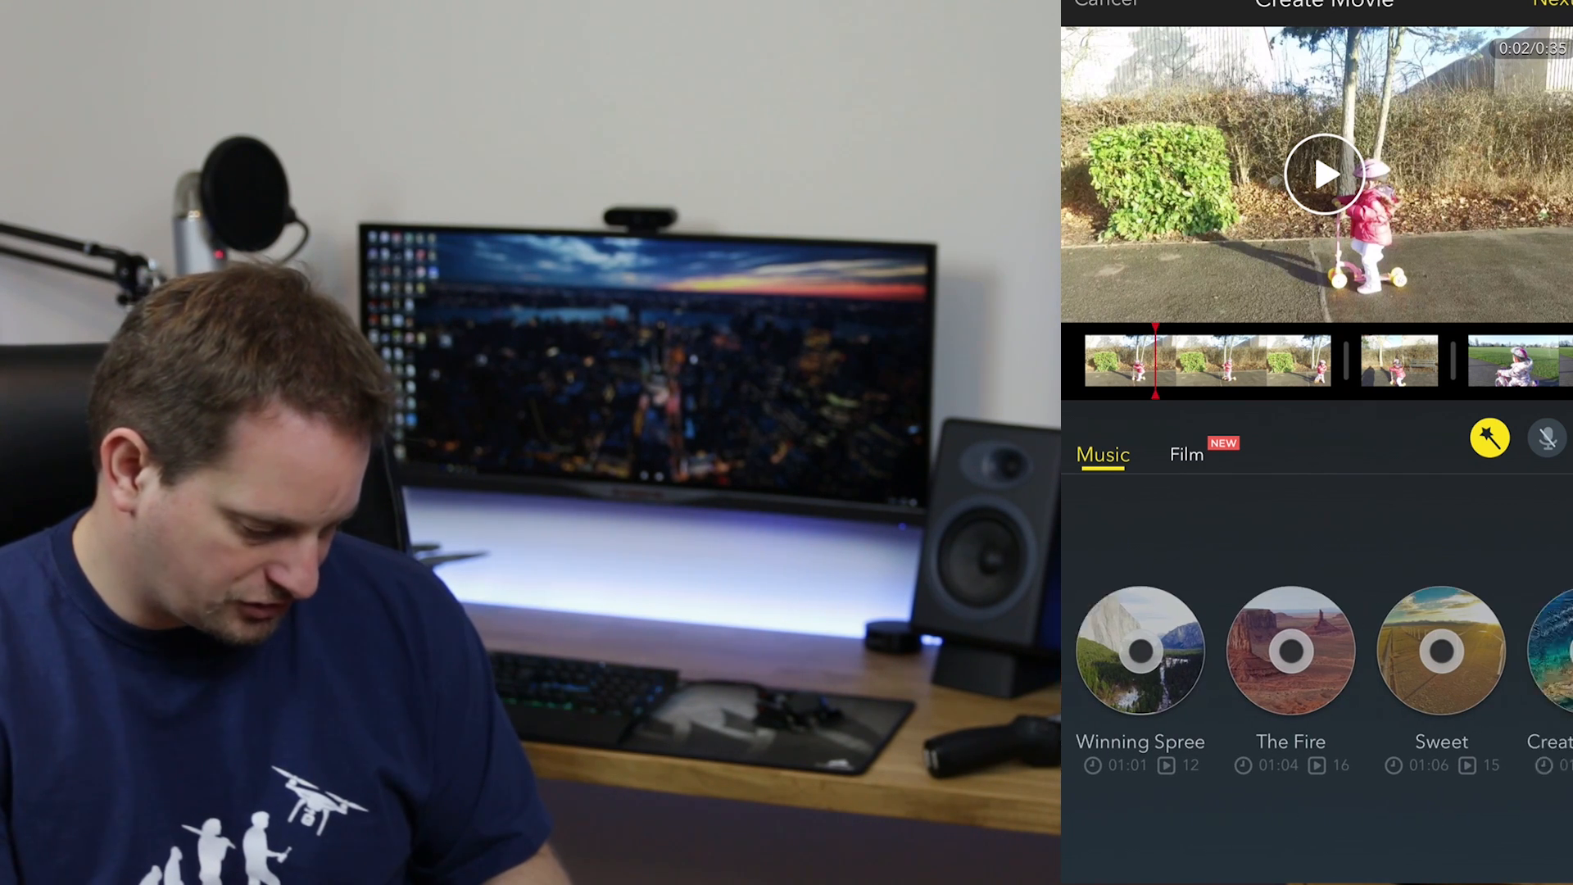
{"action": "scroll", "scroll_direction": "left", "scroll_amount": 3}
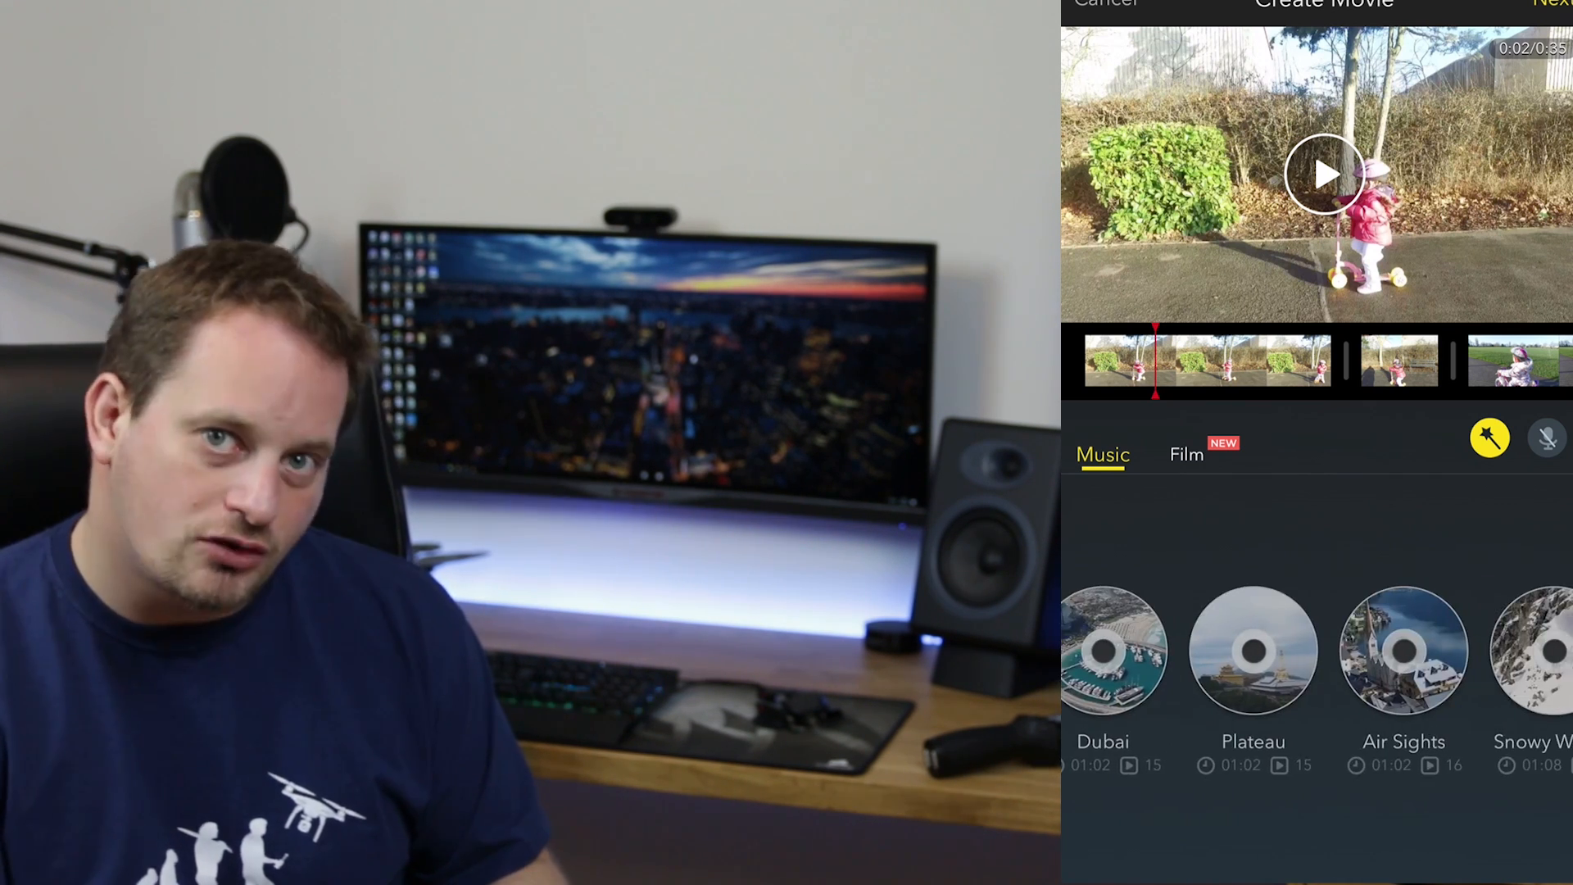
{"action": "scroll", "scroll_direction": "left", "scroll_amount": 3}
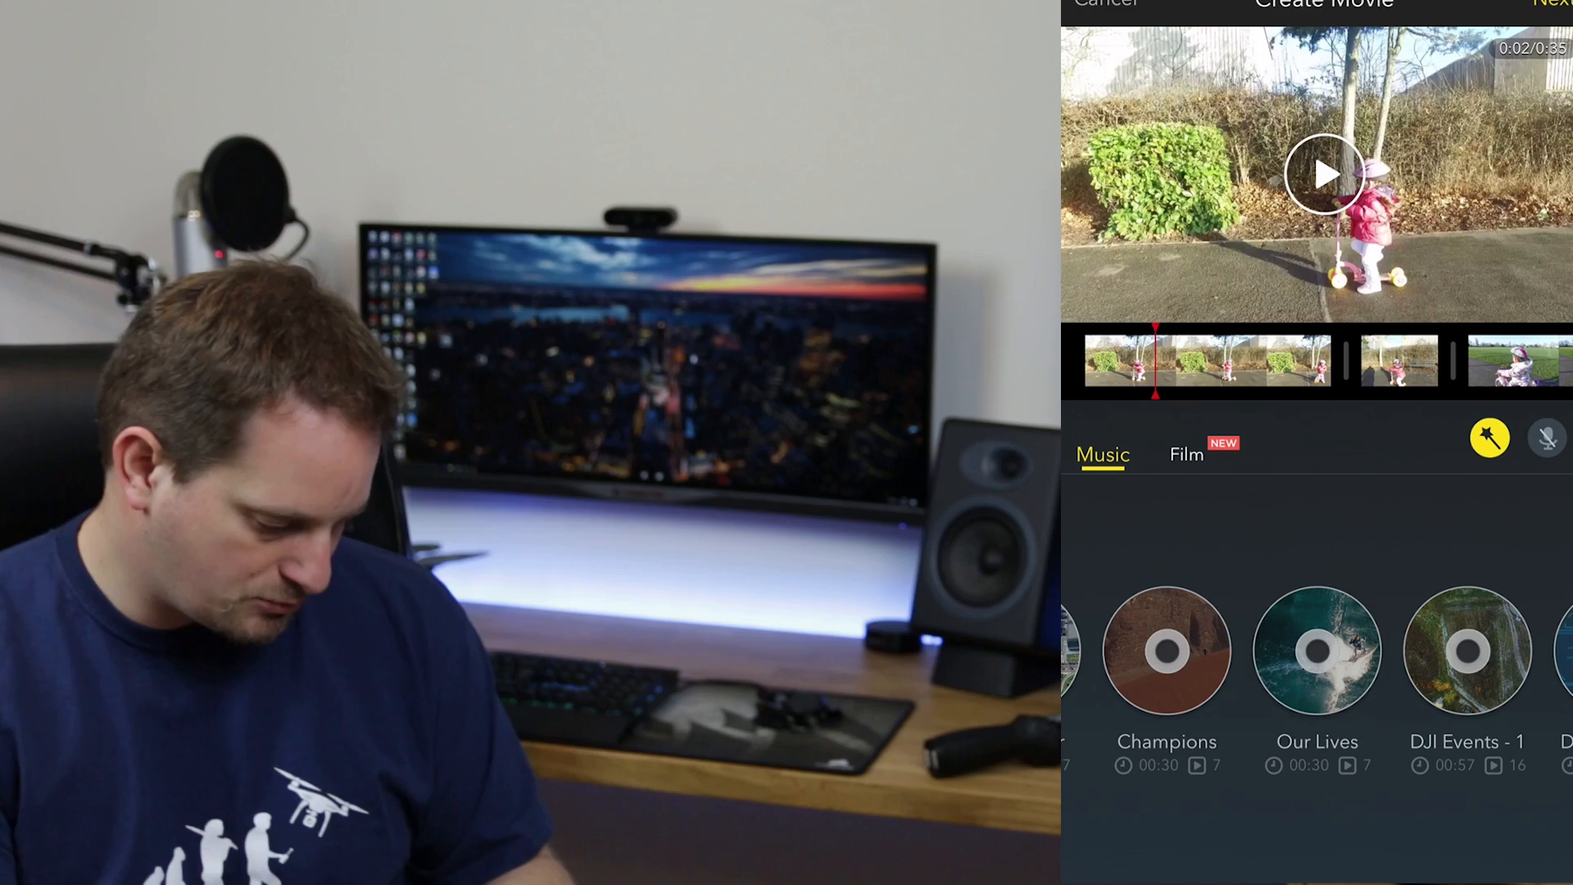
Apply Our Lives as the soundtrack, shortening the draft to 31 seconds.
{"action": "left_click", "coordinate": [1317, 649]}
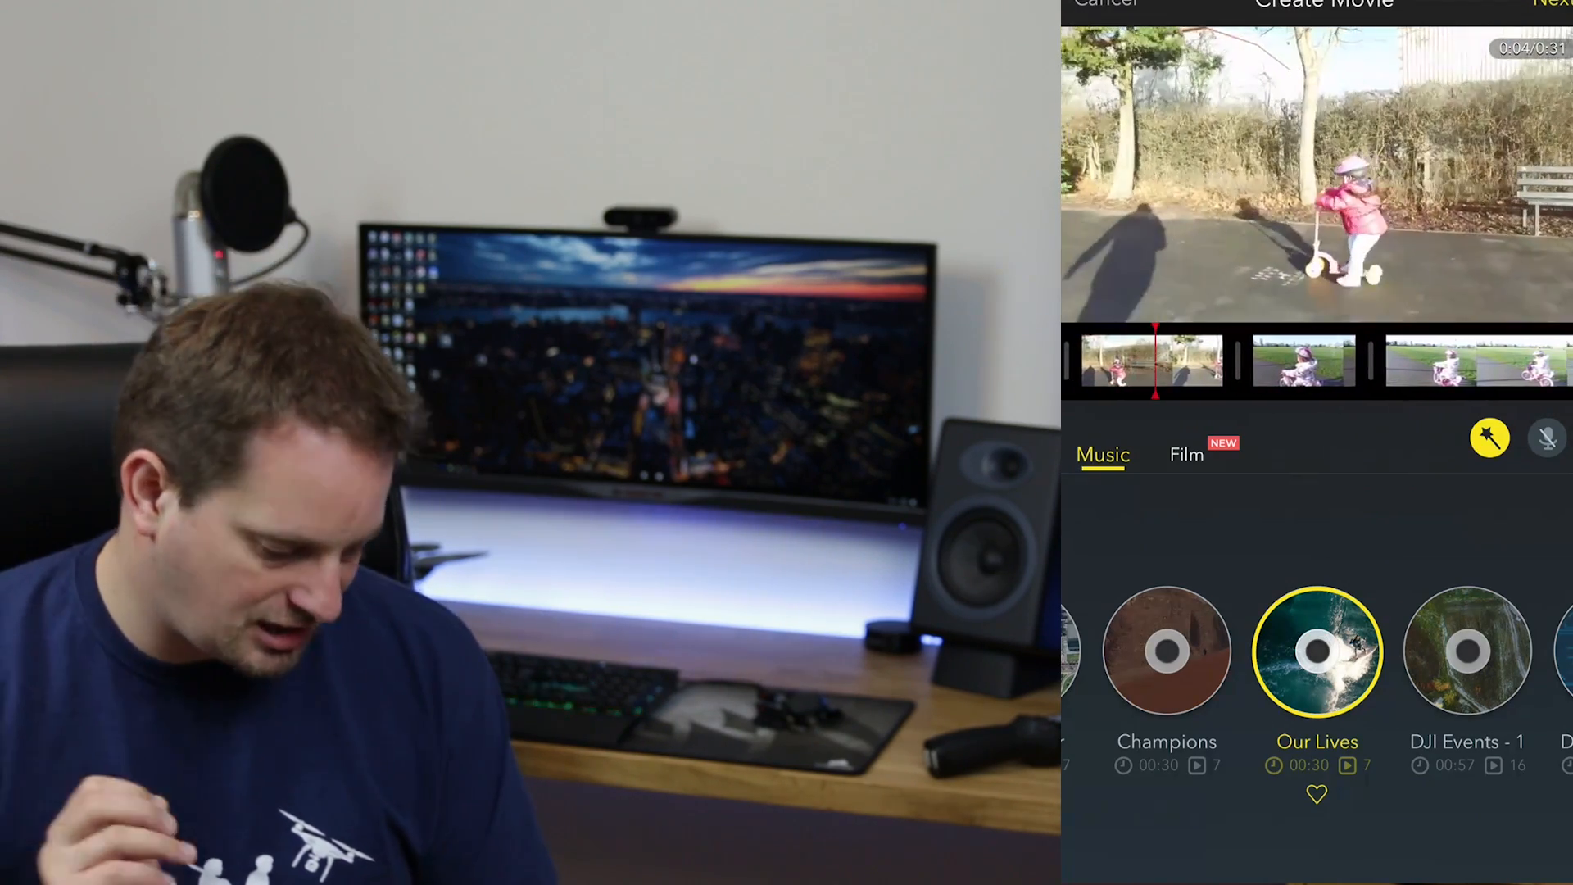
Turn off the magic-wand auto-edit so the draft returns to its full 1:21.
{"action": "left_click", "coordinate": [1488, 437]}
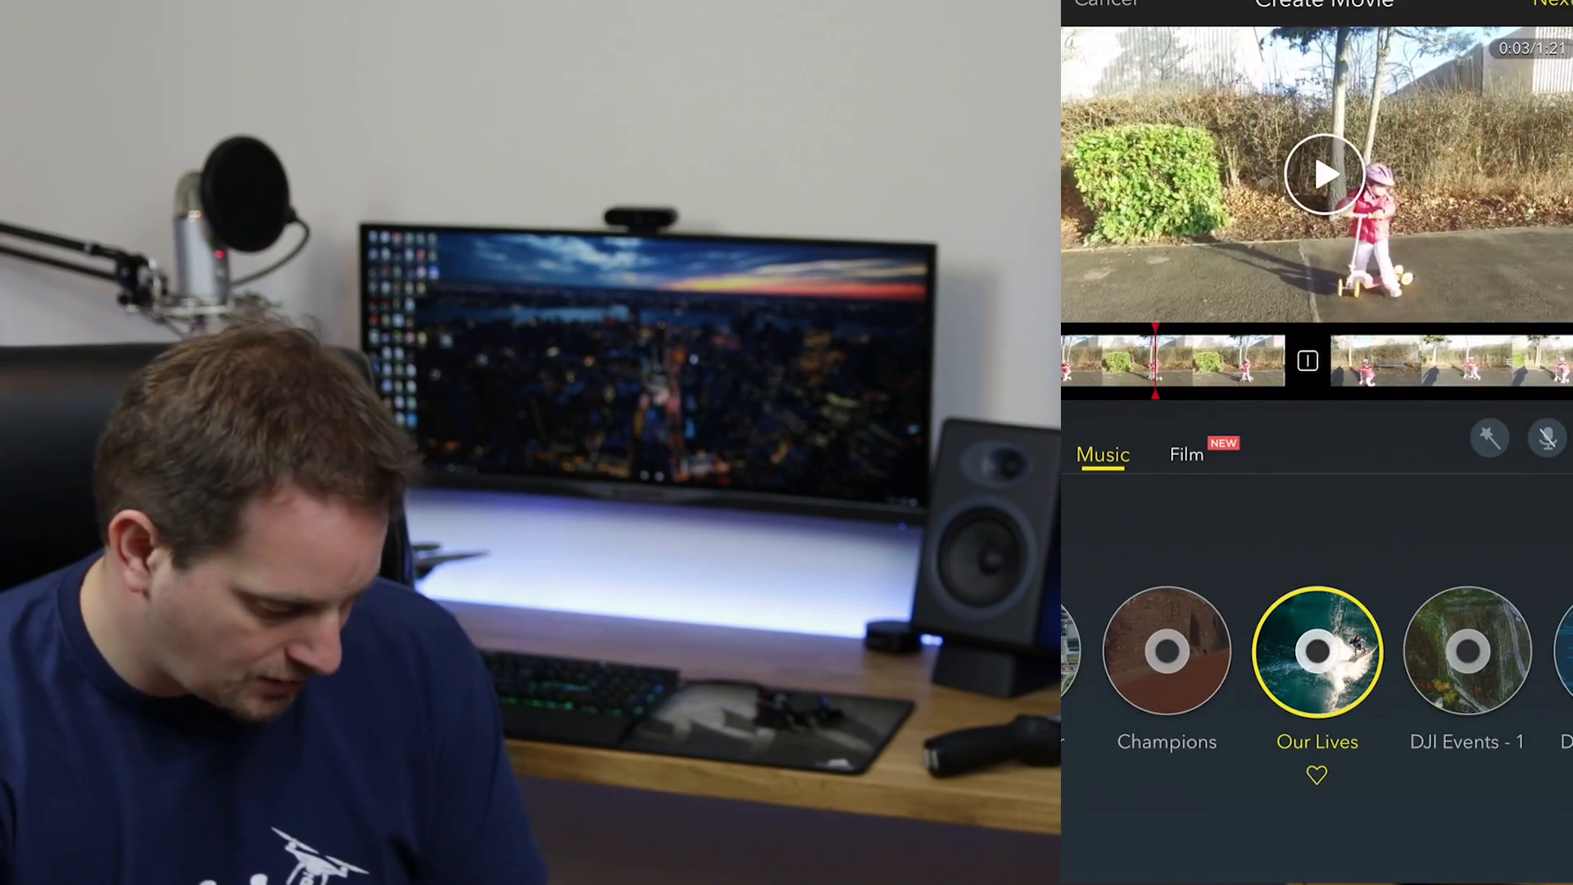
Shorten clips with their trim handles until the draft runs 1:07.
{"action": "left_click", "coordinate": [1306, 362]}
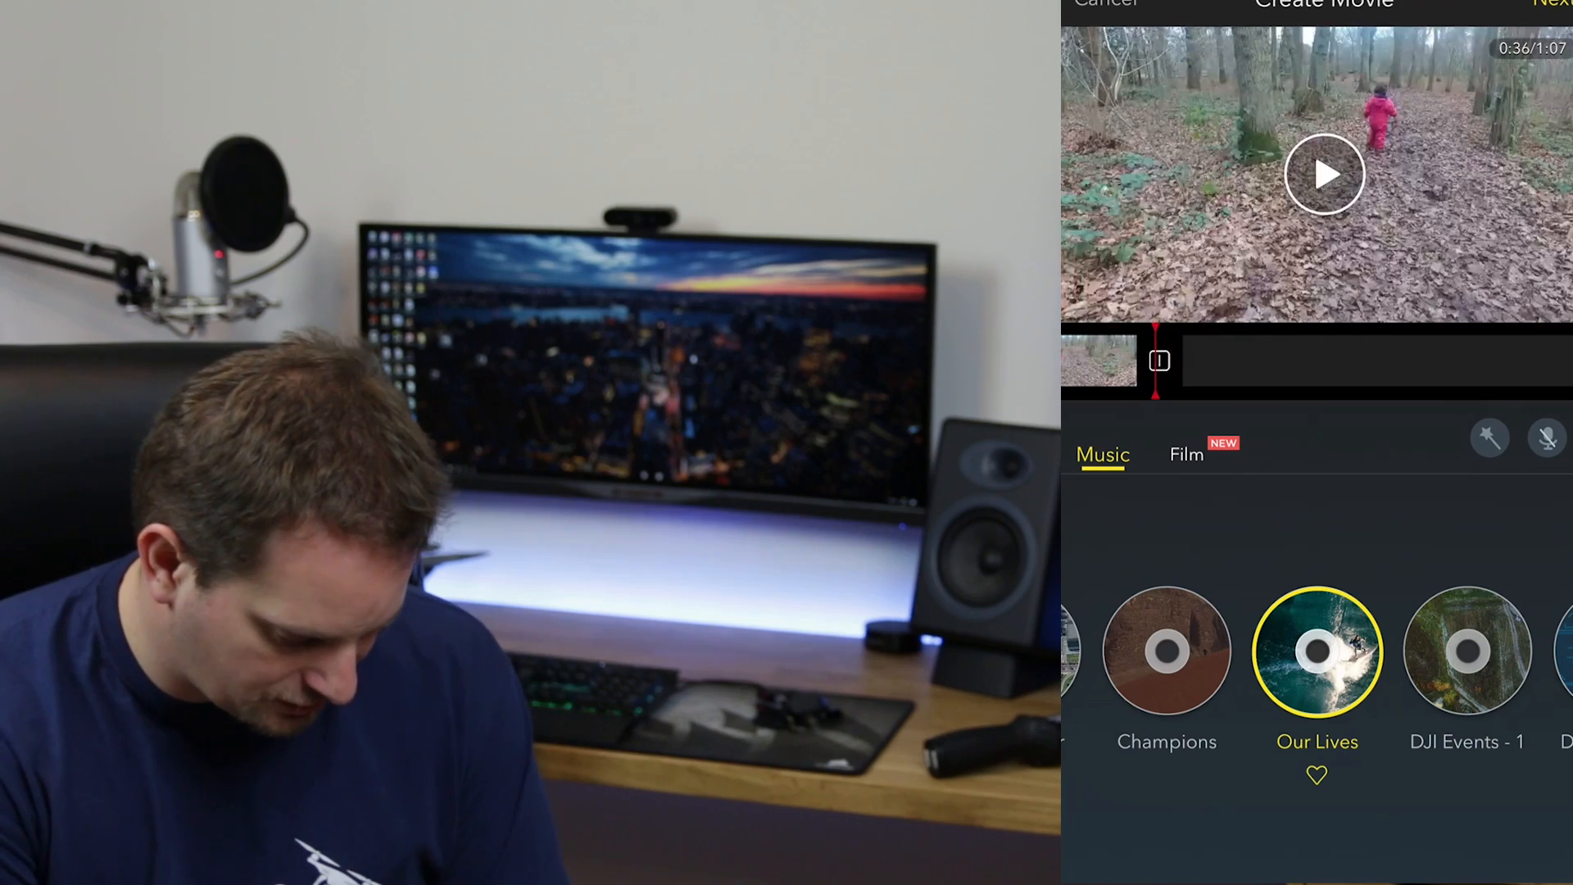
Trim to 56 seconds, reorder the clips and set dissolve transitions between them.
{"action": "left_click", "coordinate": [1323, 174]}
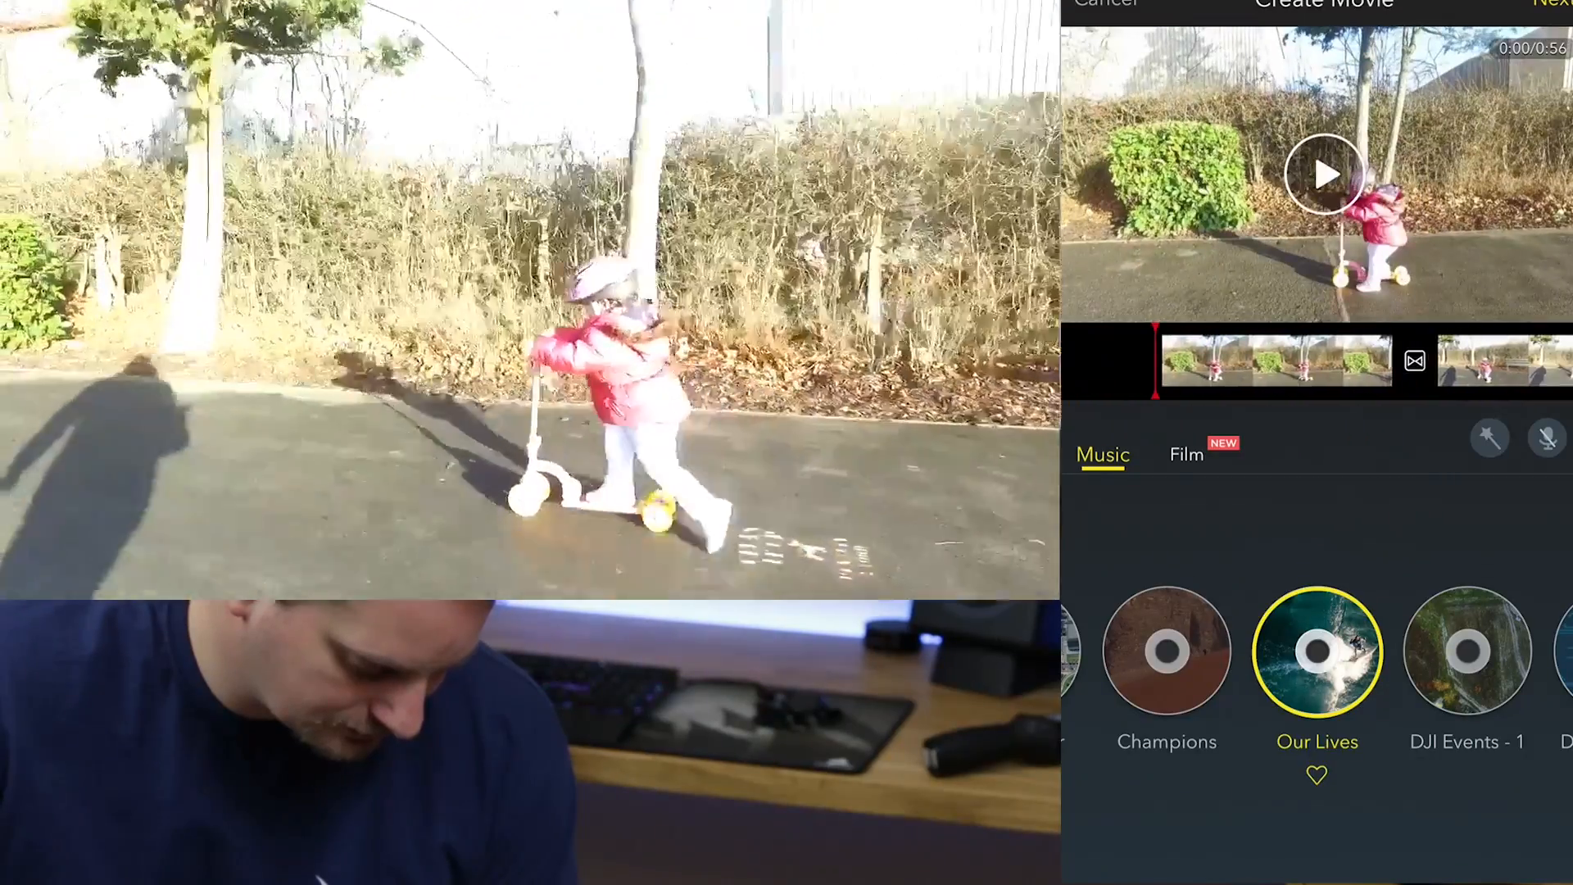
Play the 56-second preview through to the closing DJI Osmo title card.
{"action": "left_click", "coordinate": [1323, 174]}
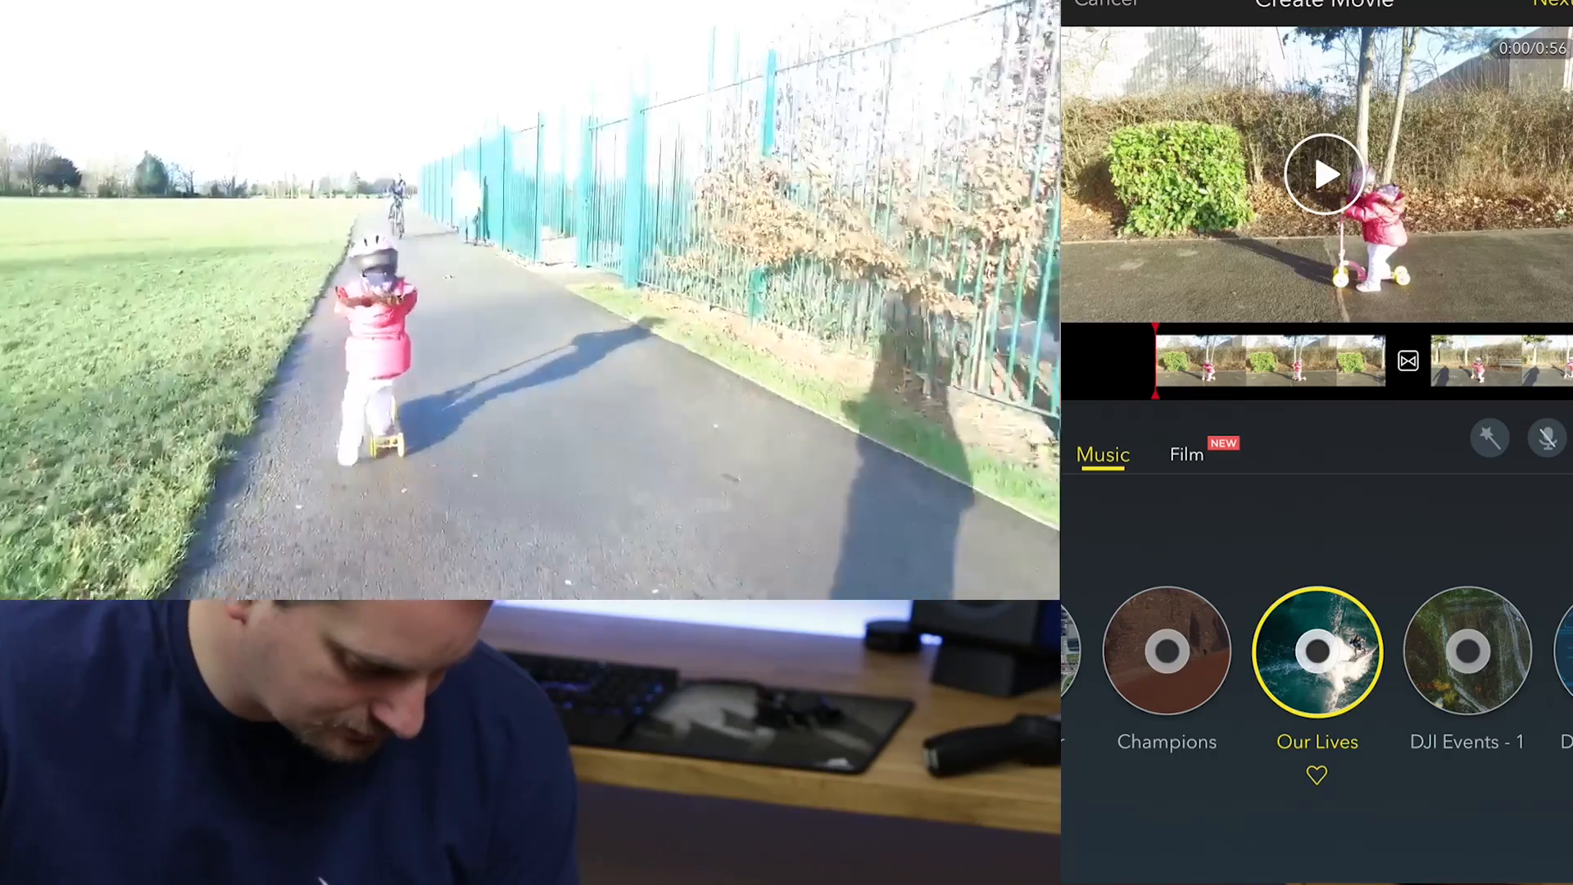
{"action": "left_click", "coordinate": [1323, 175]}
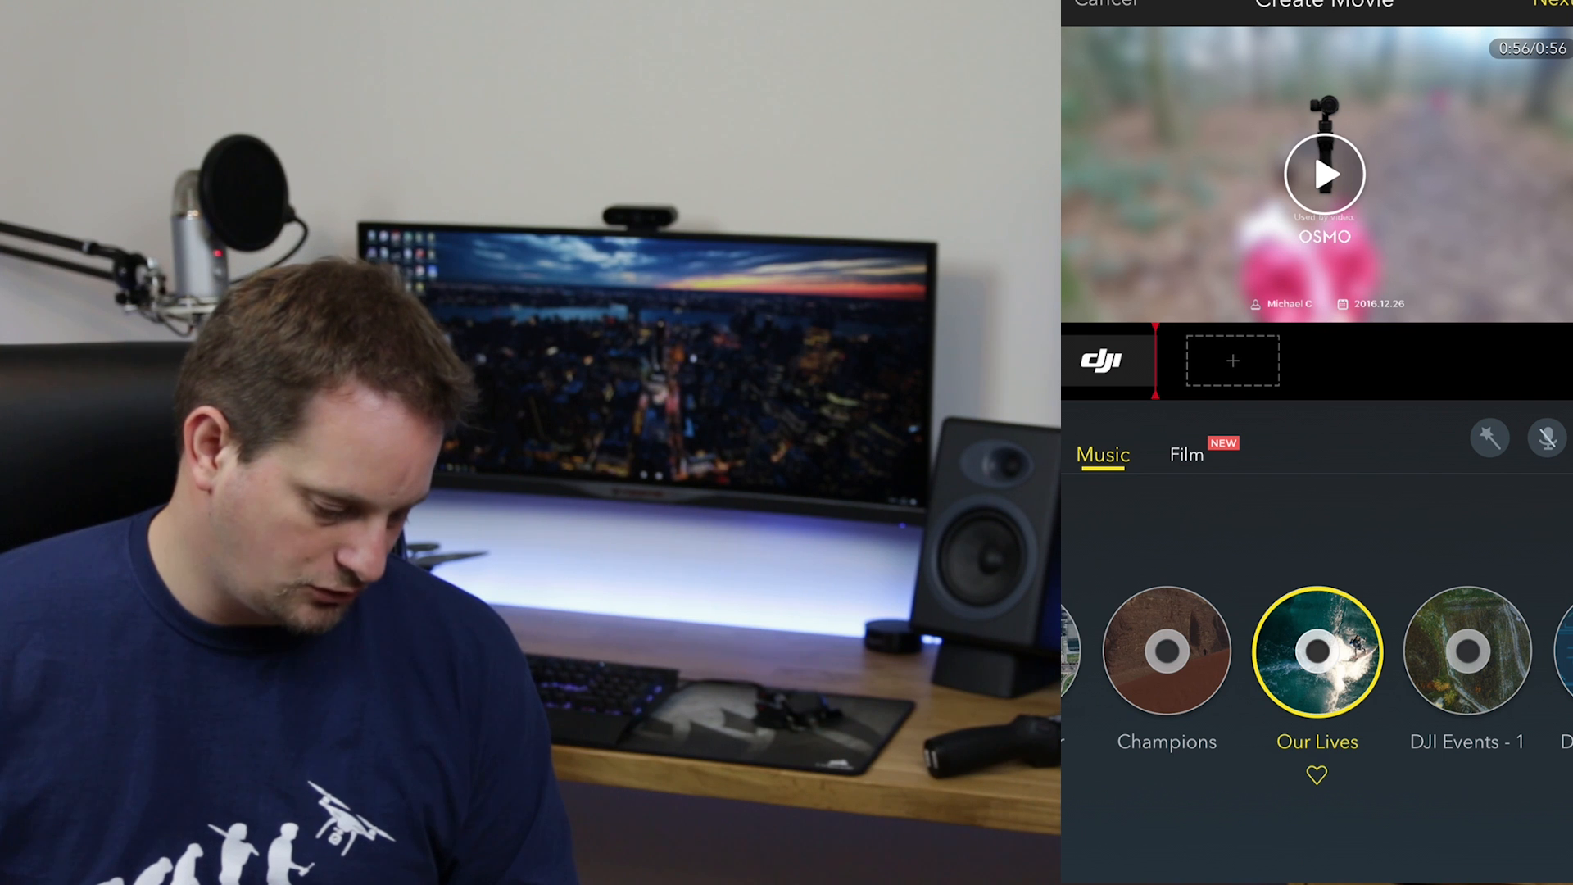
Go to the Share screen and start uploading Journey from My Heart.
{"action": "left_click", "coordinate": [1549, 3]}
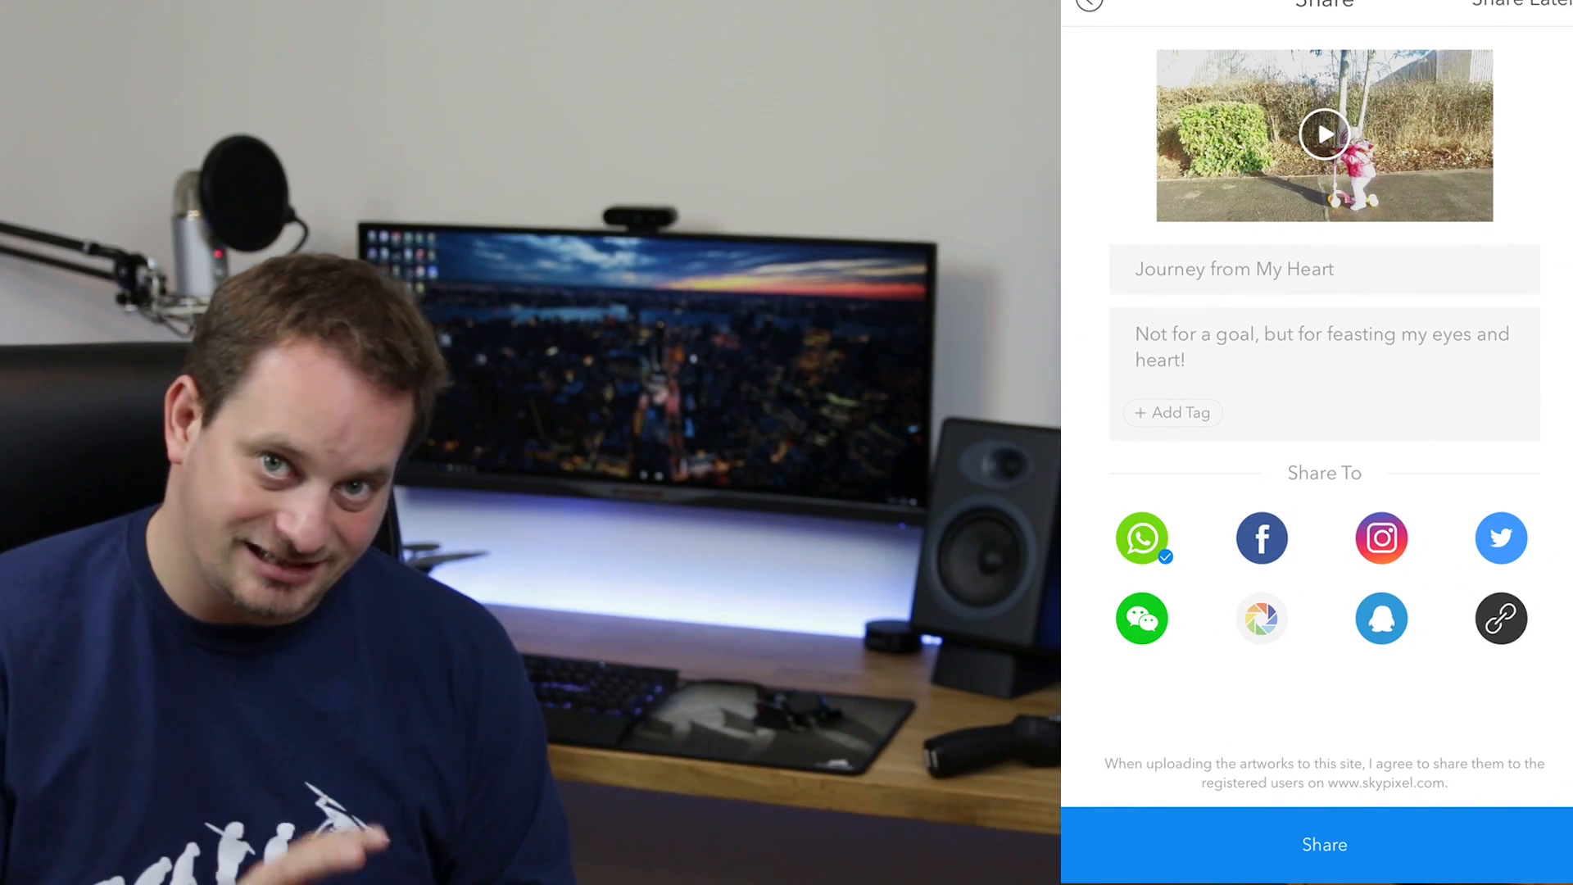
{"action": "left_click", "coordinate": [1323, 844]}
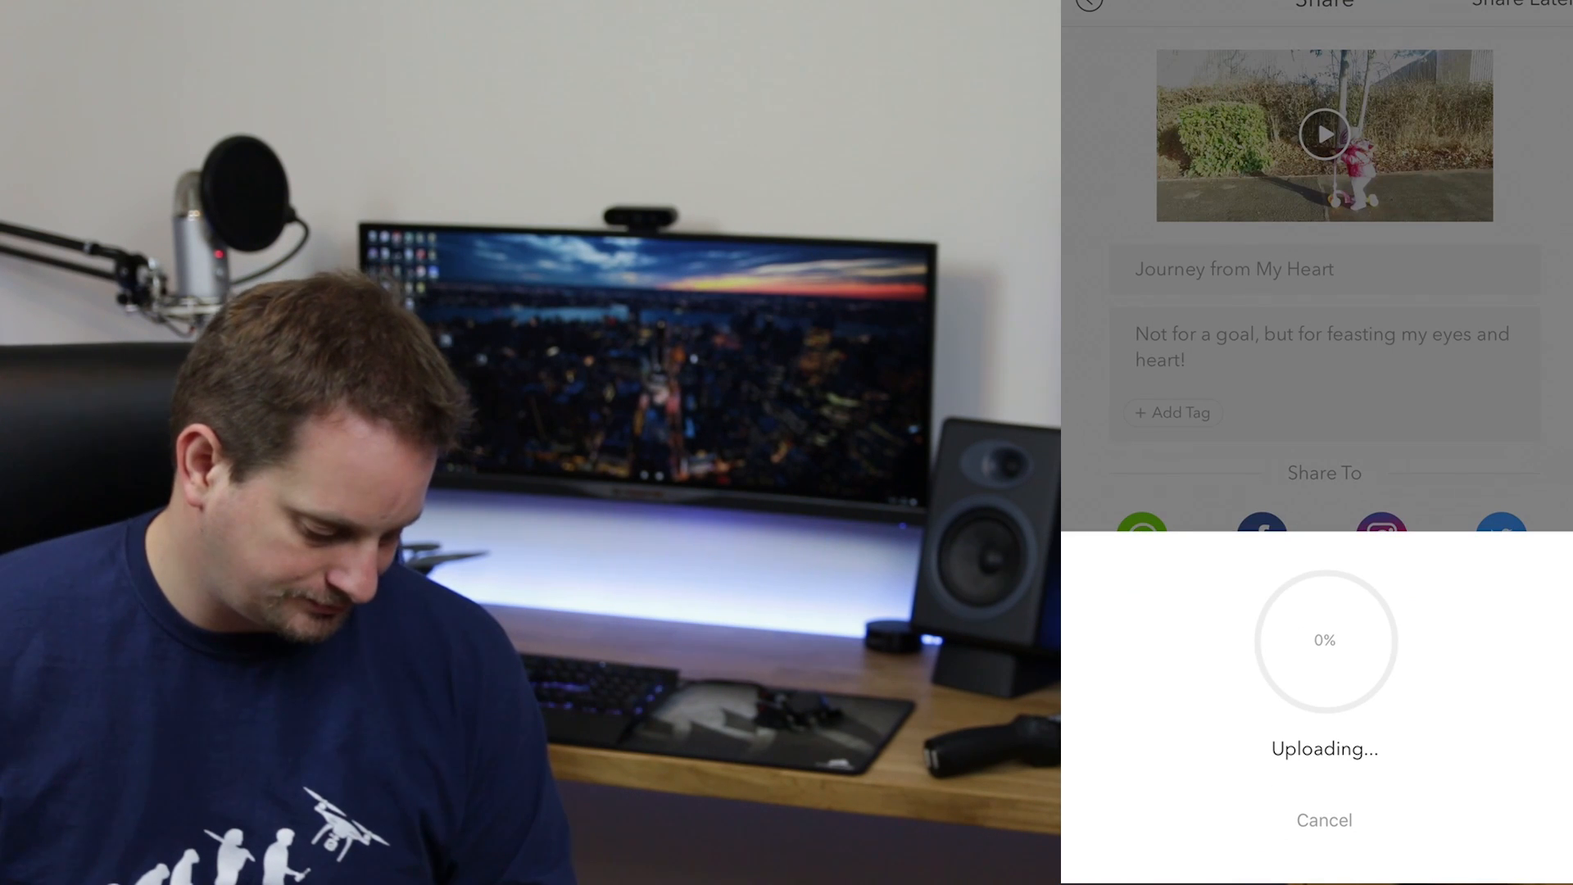